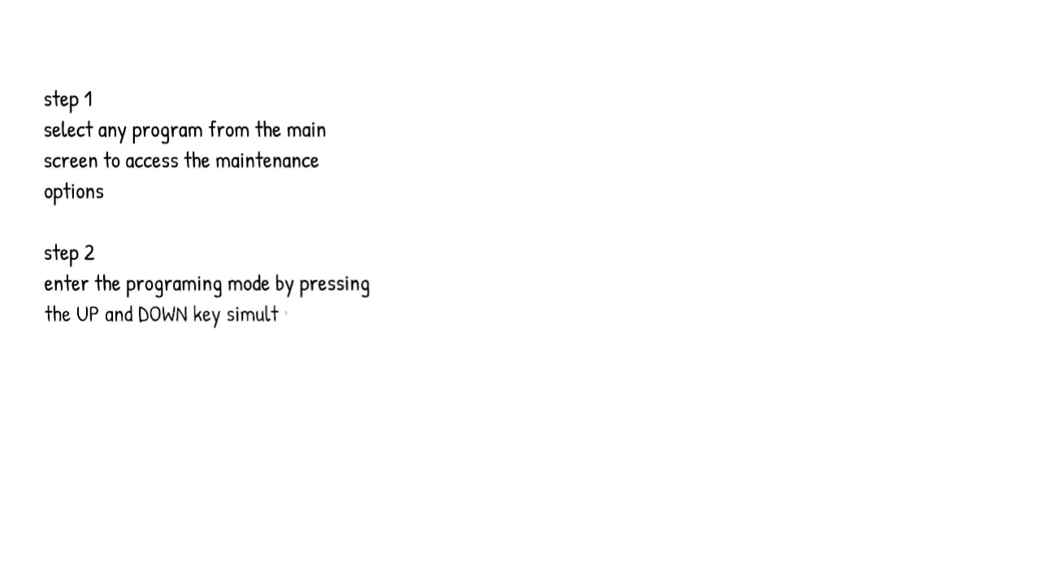
type("aneously for 1-2 seconds and then release")
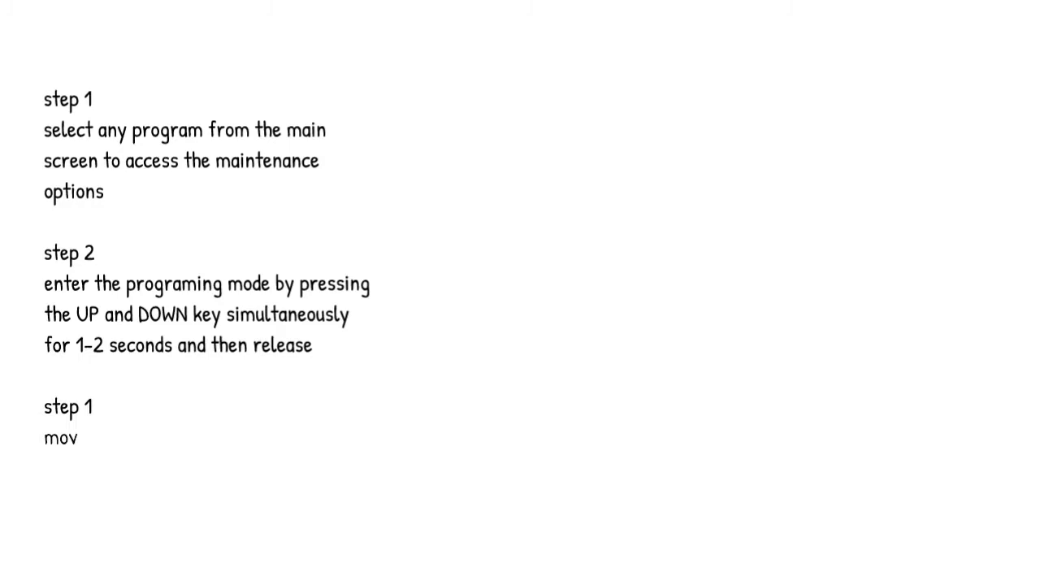